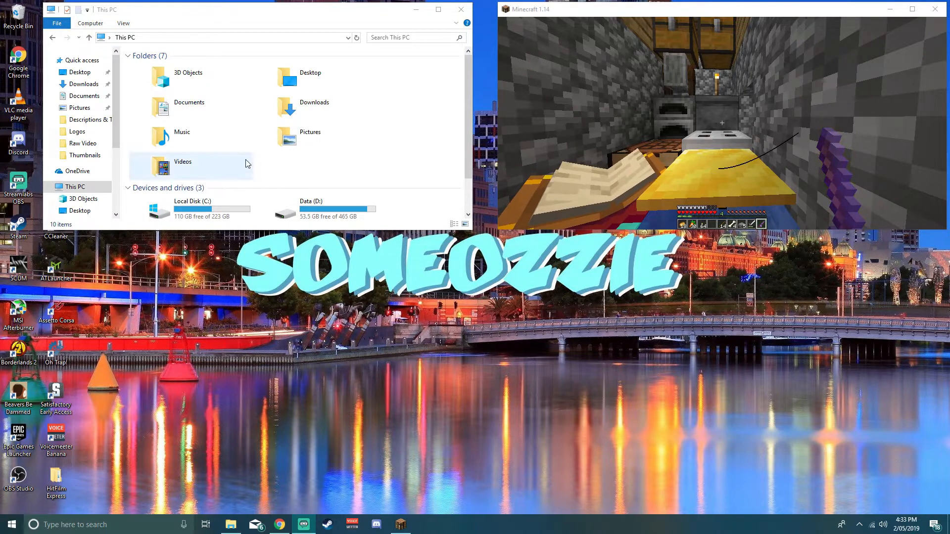
Navigate to %appdata%\Roaming and enter the .minecraft folder containing options.txt
left_click(181, 37)
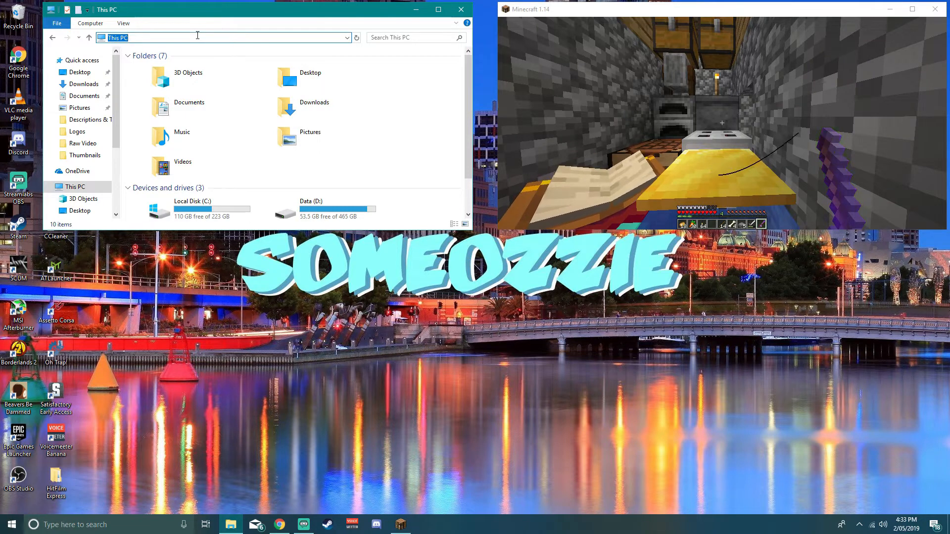
type("%appdata%")
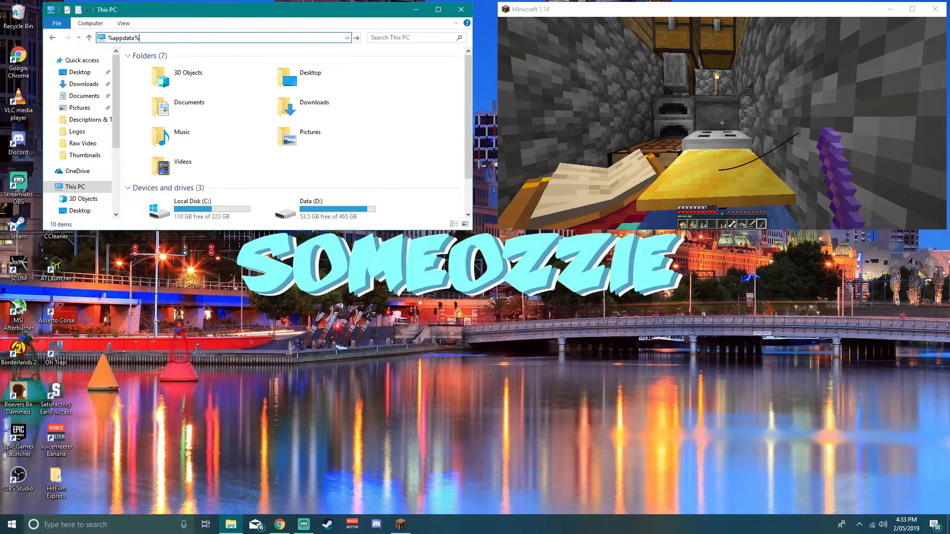
key("Return")
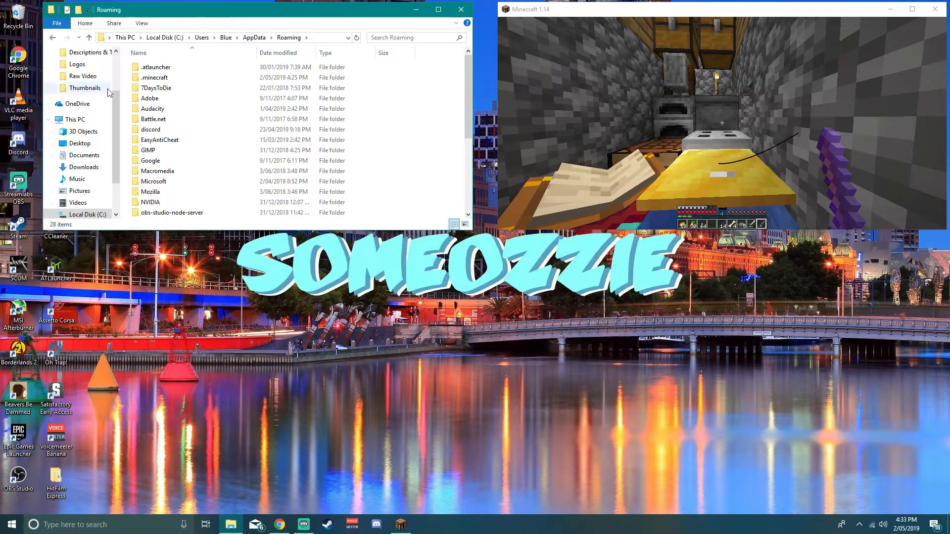
mouse_move(155, 77)
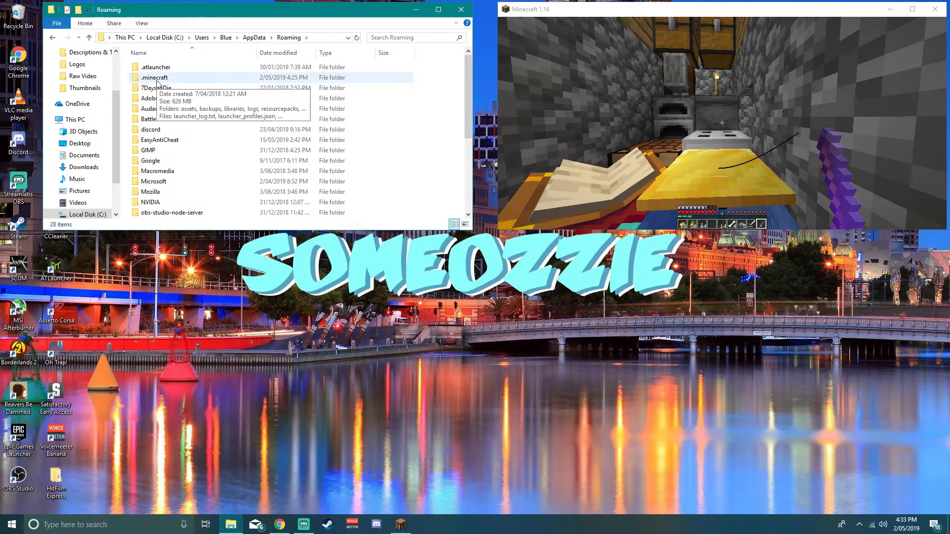
double_click(155, 77)
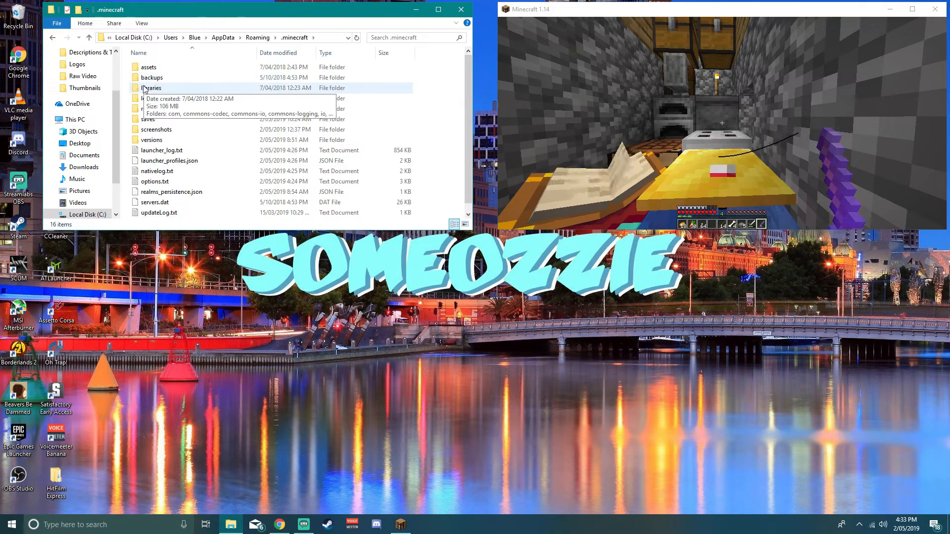
mouse_move(171, 186)
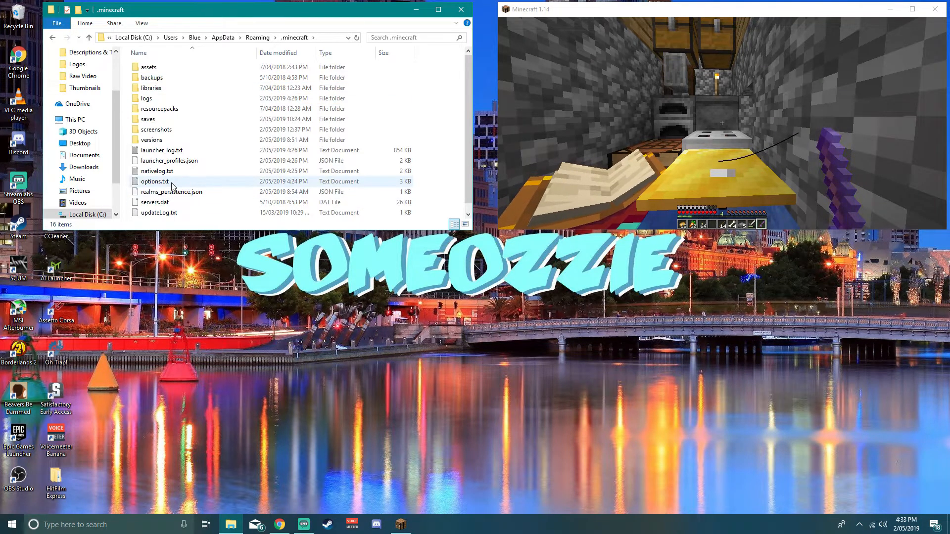
mouse_move(179, 185)
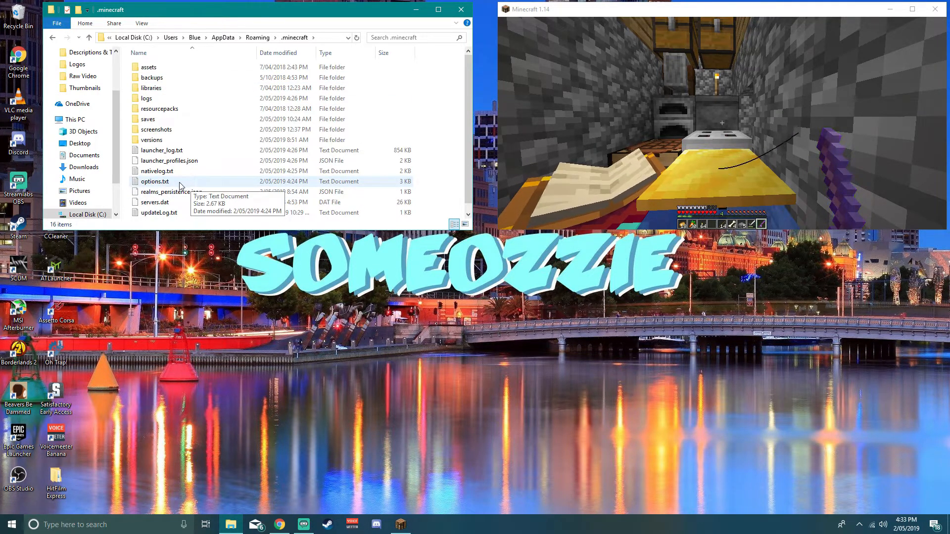
Open options.txt, search 'pause' to locate pauseOnLostFocus, and set it to false
double_click(154, 181)
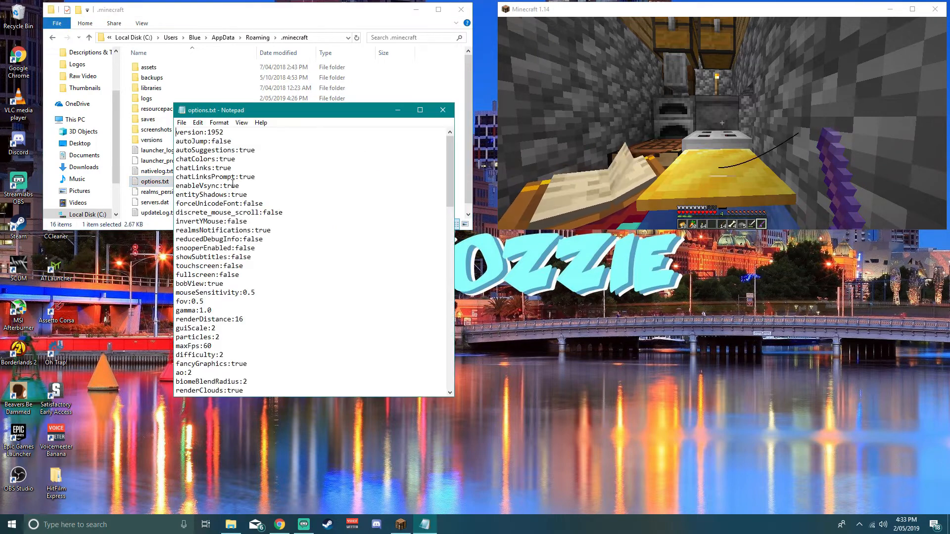
key("ctrl+f")
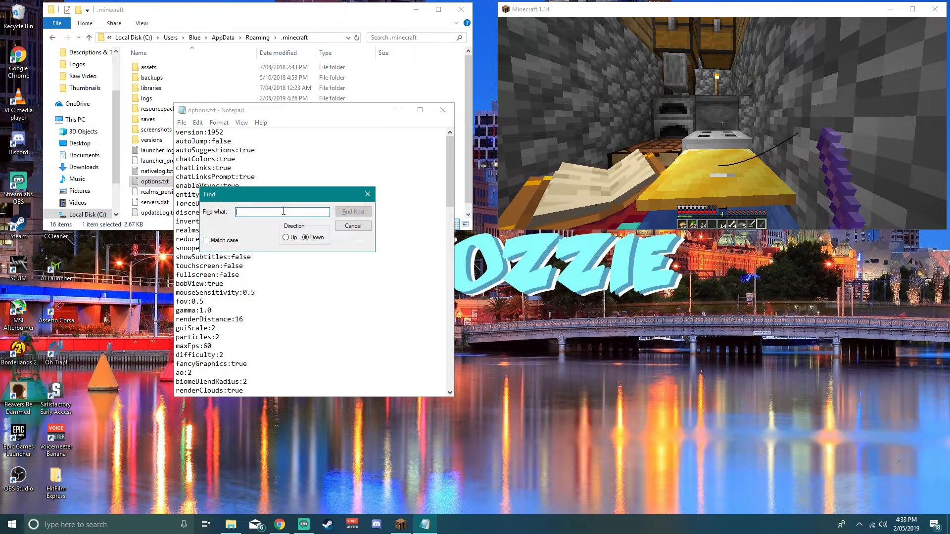
type("pause")
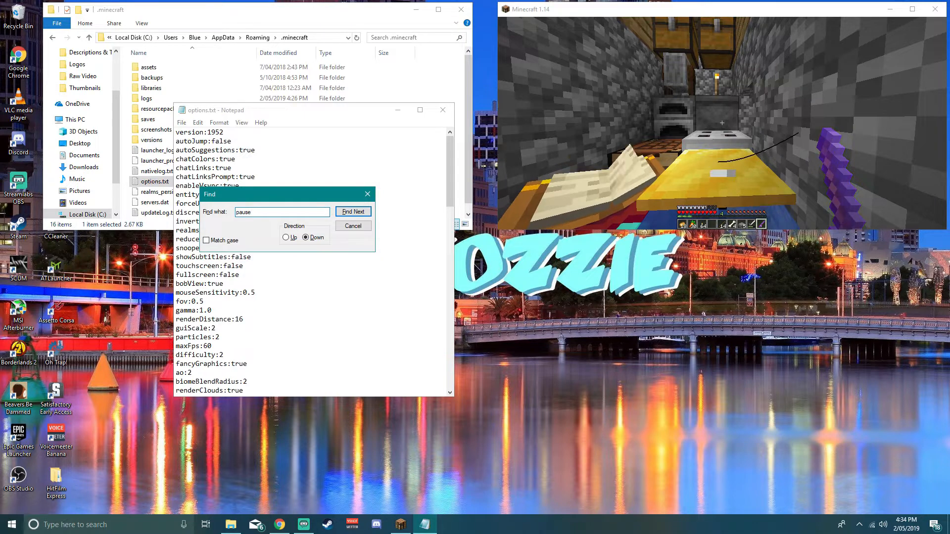
left_click(353, 211)
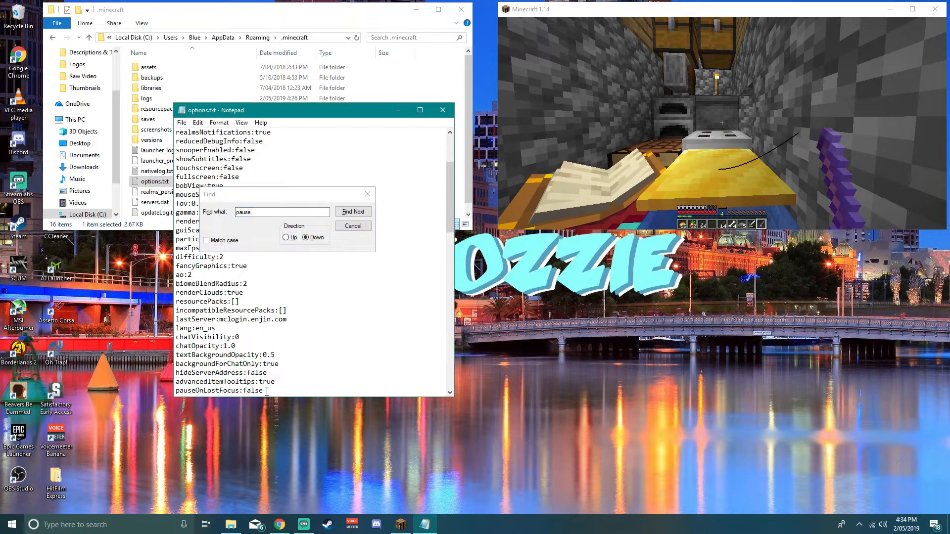
left_click(353, 211)
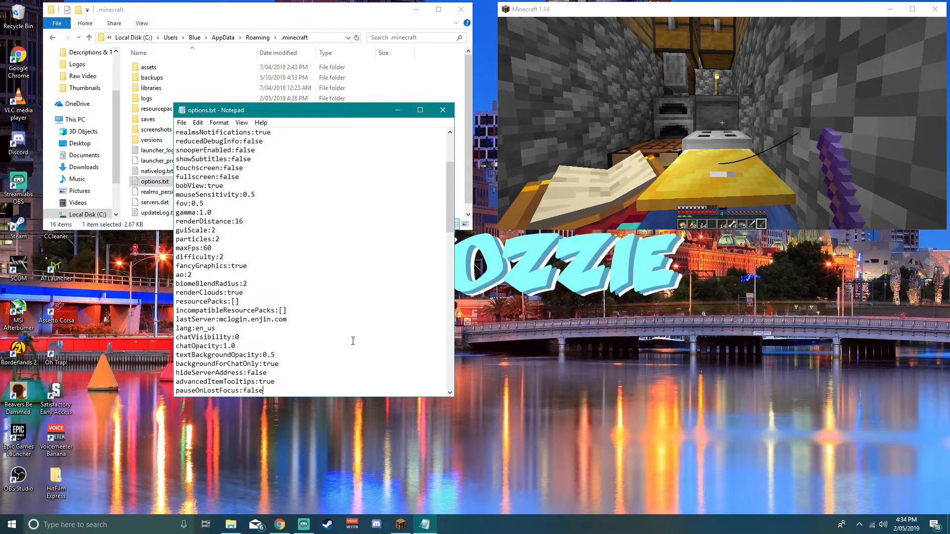
left_click(181, 122)
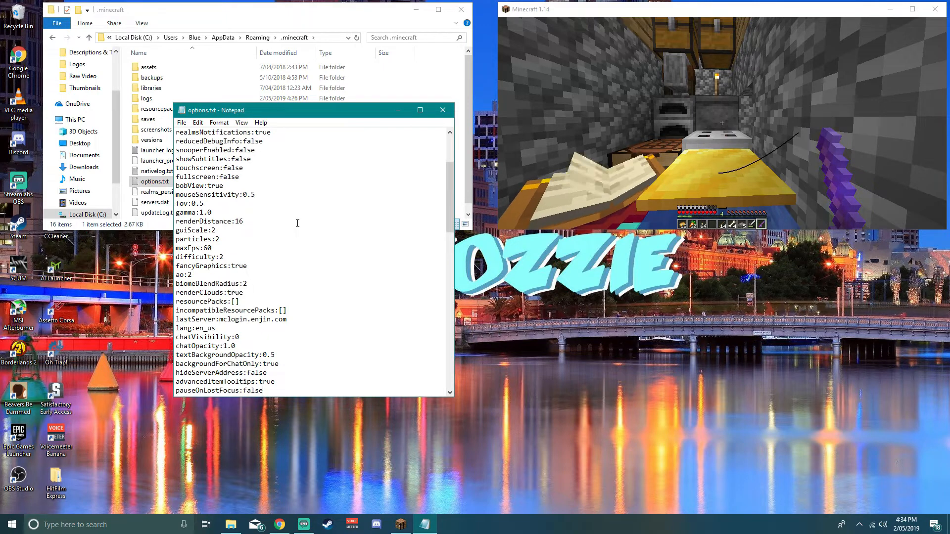
Close Notepad saving options.txt, then reload resource packs in Minecraft with F3+T
left_click(443, 110)
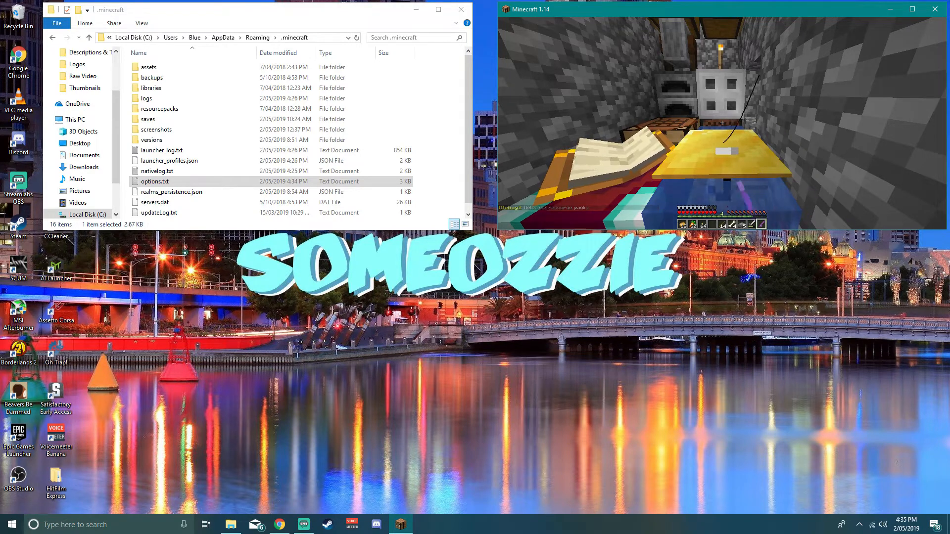
Switch to the Dying Light Nightmare #1 YouTube video in Chrome and pause playback
key("alt+tab")
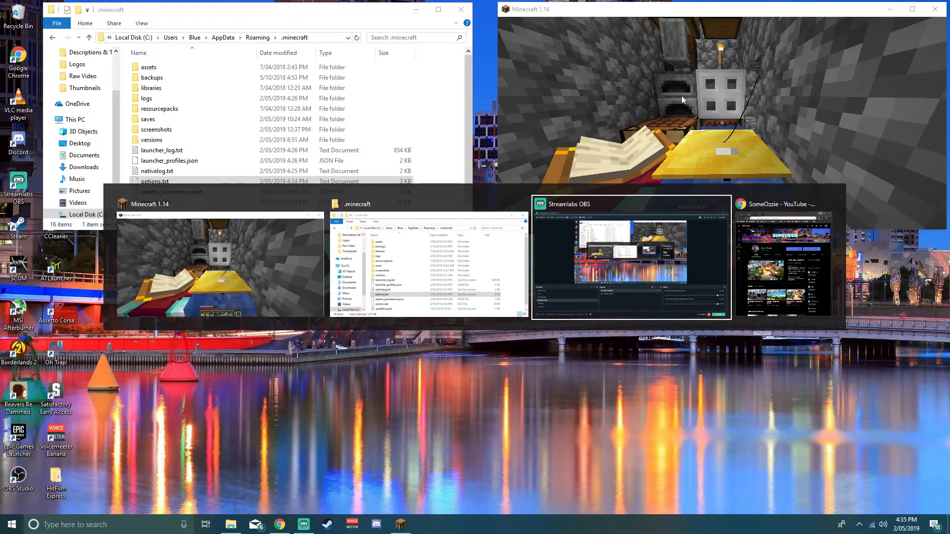
left_click(782, 261)
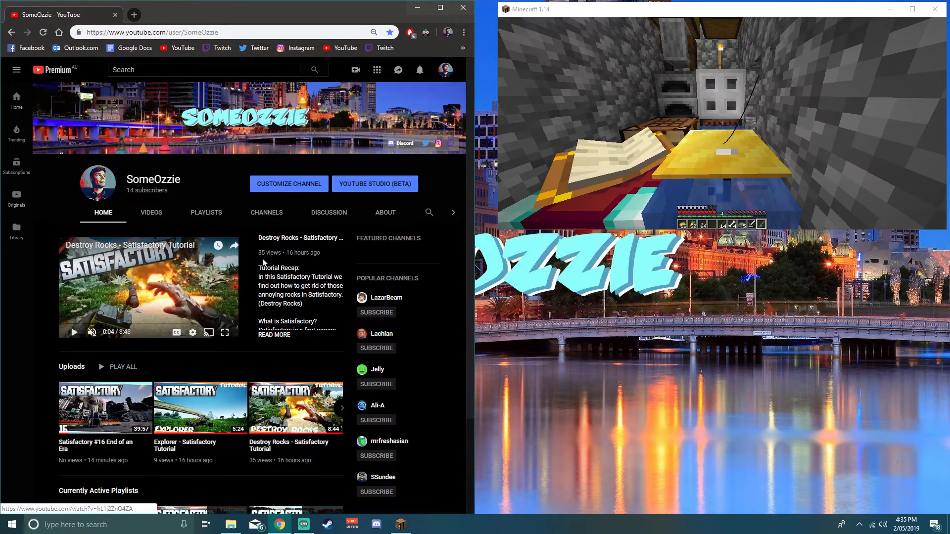
scroll("down", 3)
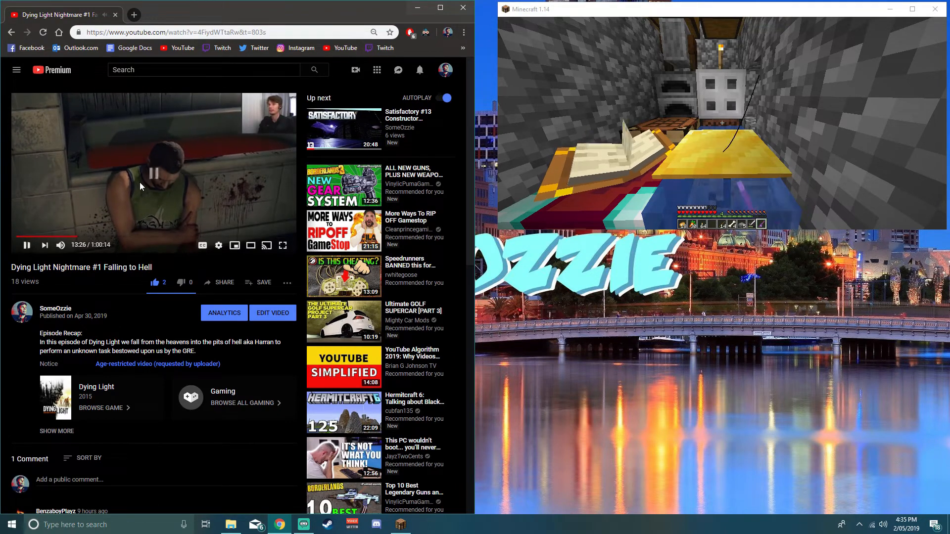
left_click(26, 245)
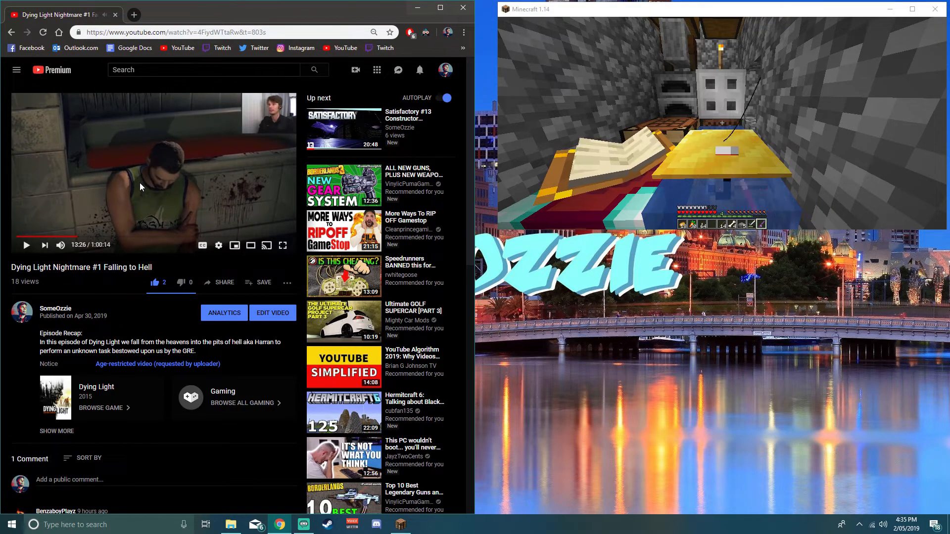